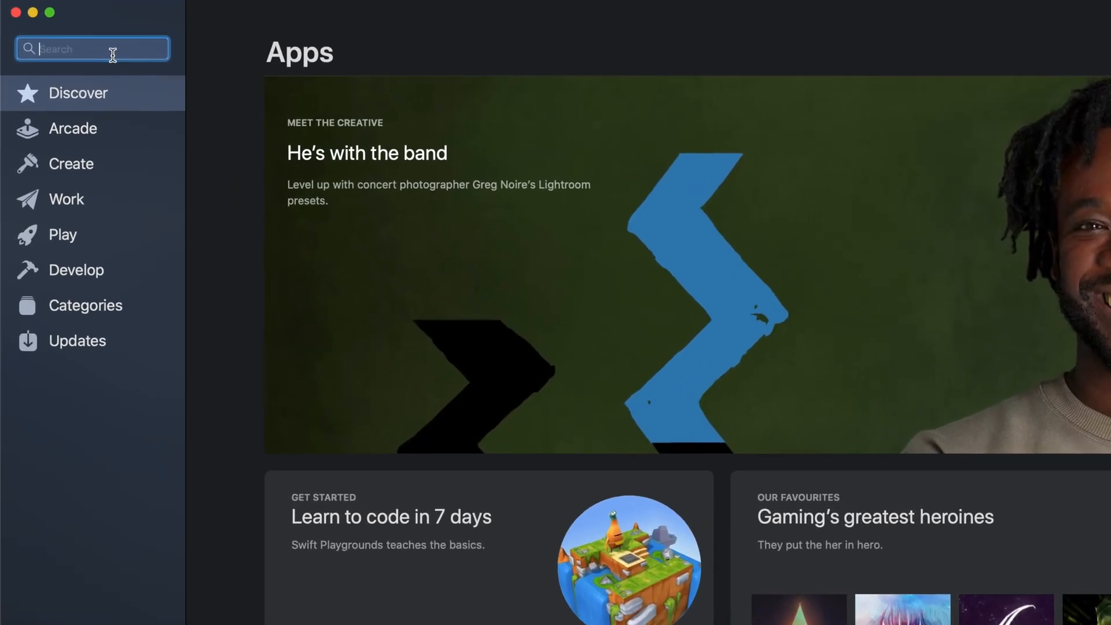
Search the App Store for 'Vectornato' and open the Vectornator Pro listing.
text(Vectornator)
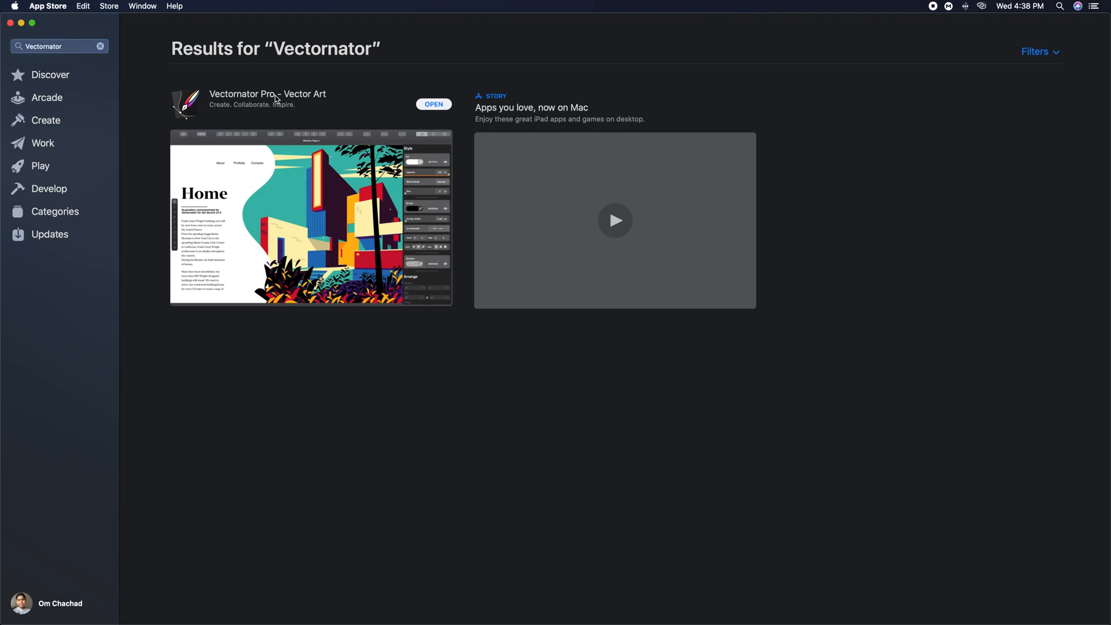
click(267, 94)
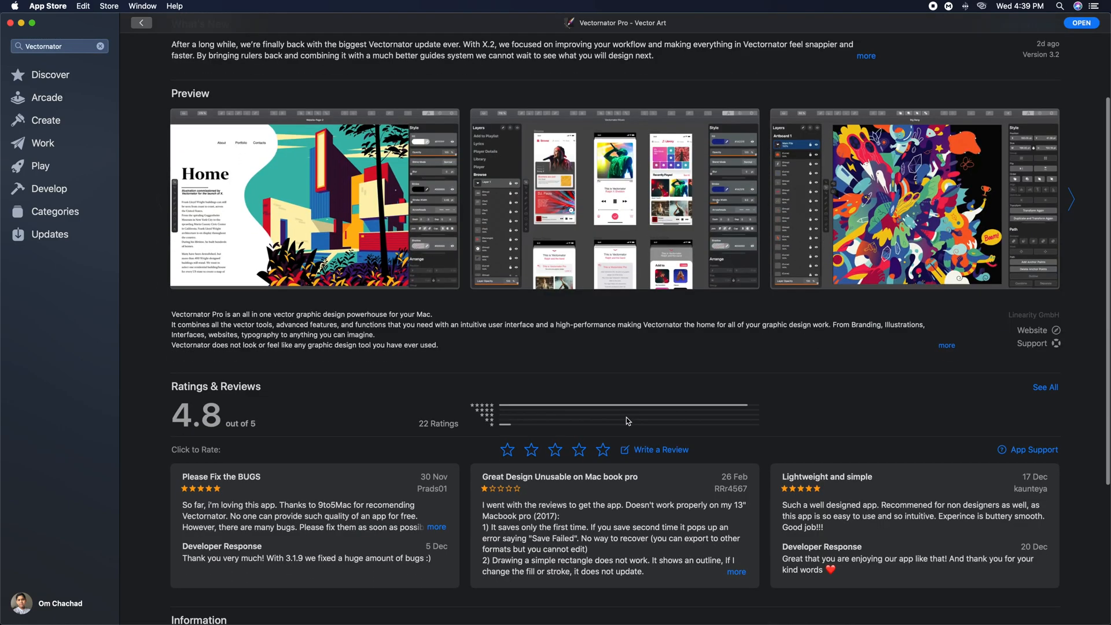
scroll(down, 3)
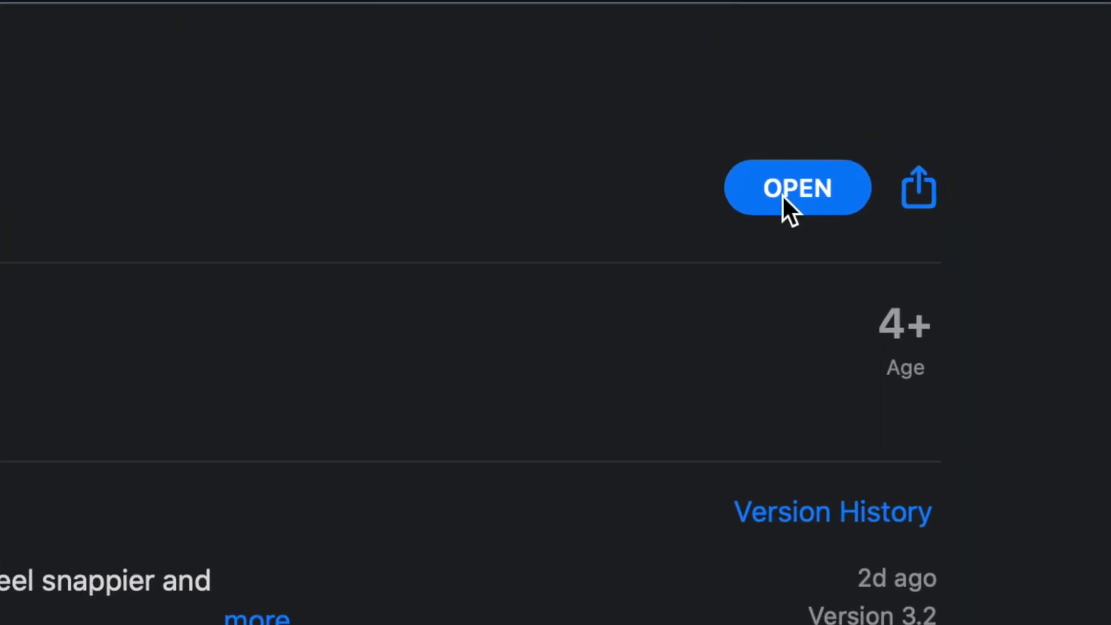
Launch Vectornator Pro and create a 1024 × 1024 px Mac App icon document.
click(796, 188)
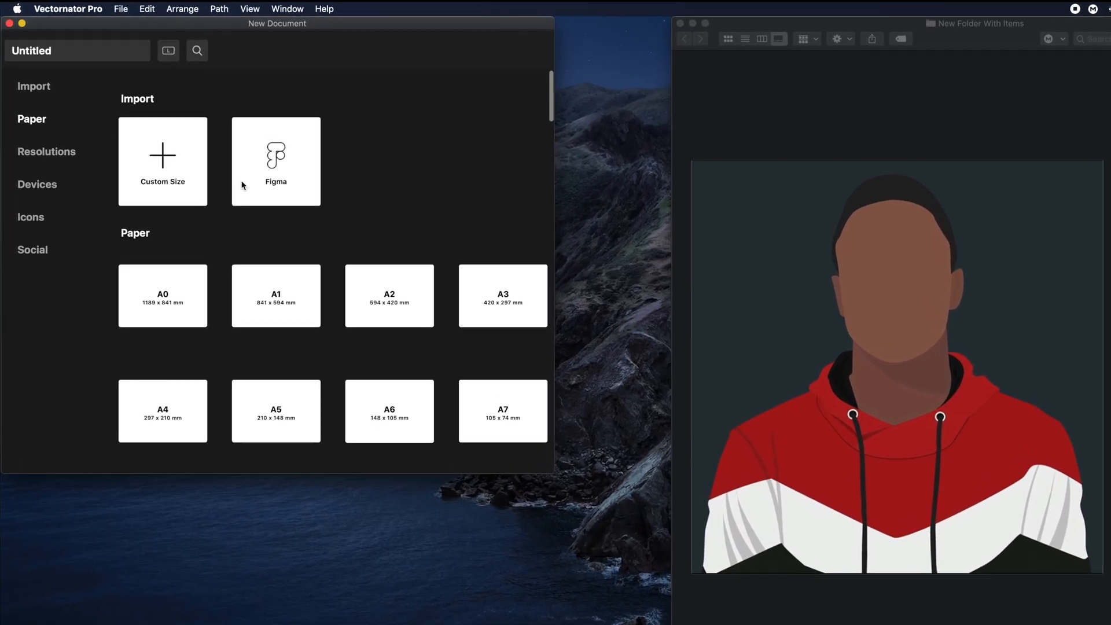
click(32, 249)
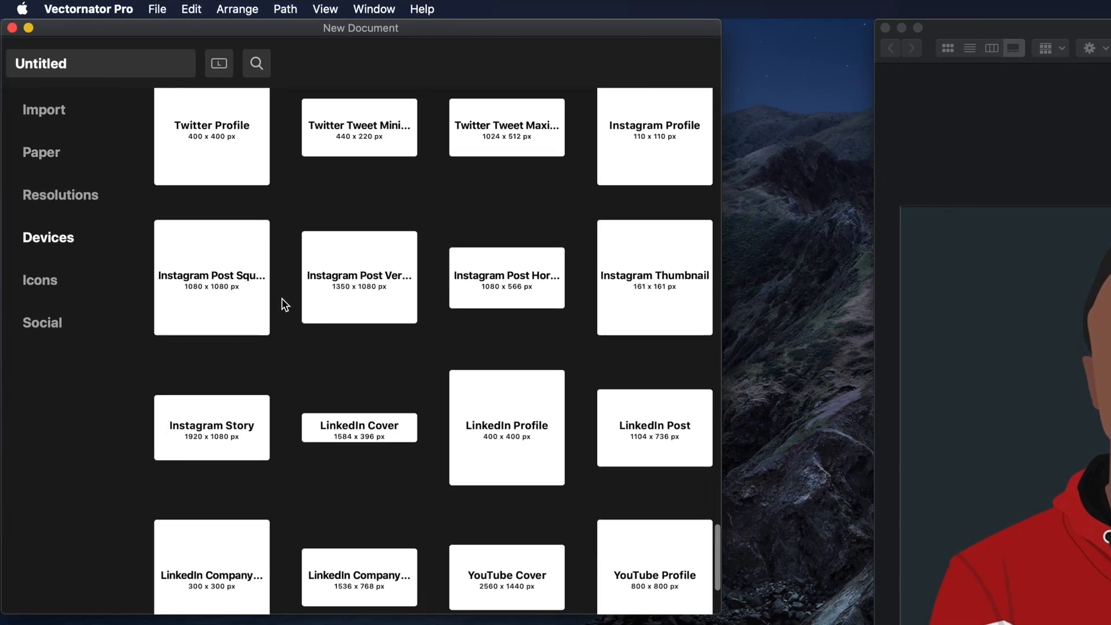
scroll(down, 3)
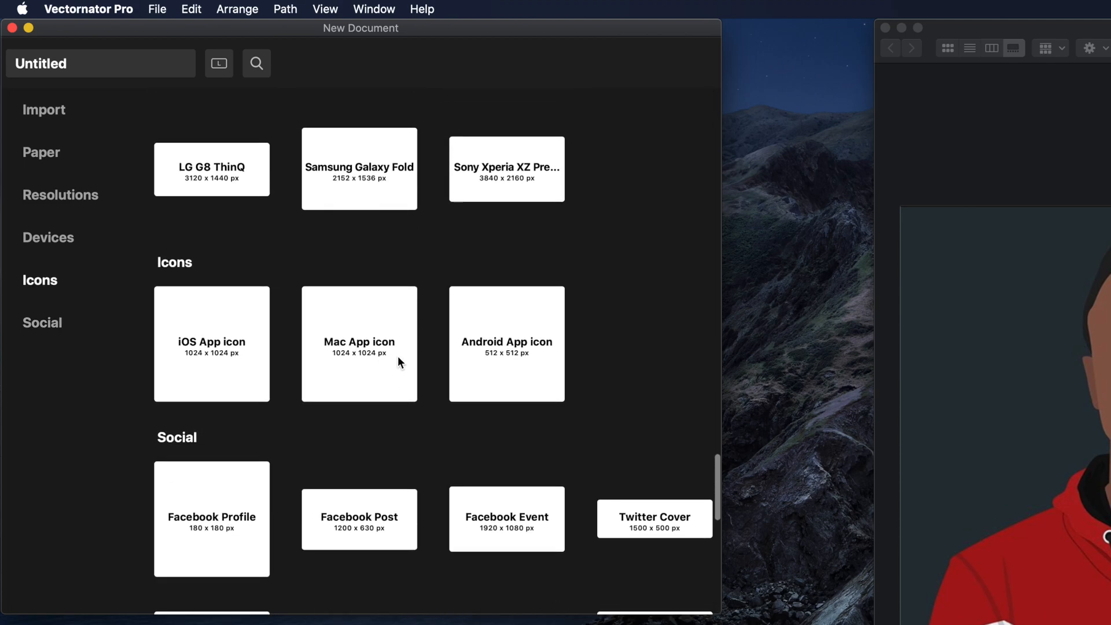
click(359, 343)
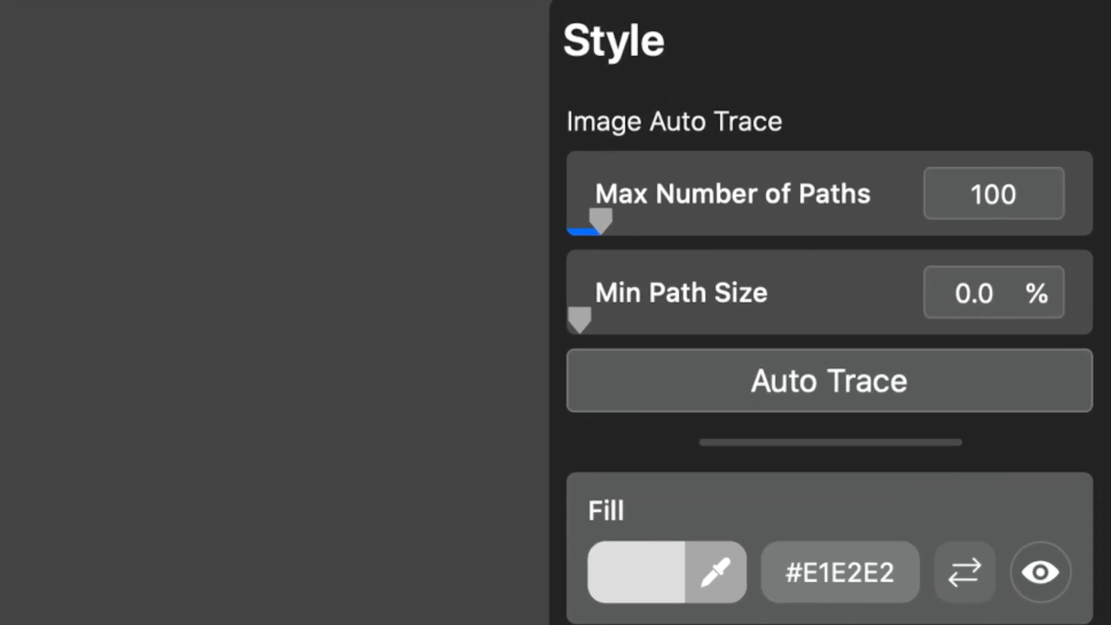
Place the portrait photo on the canvas for auto tracing.
click(827, 380)
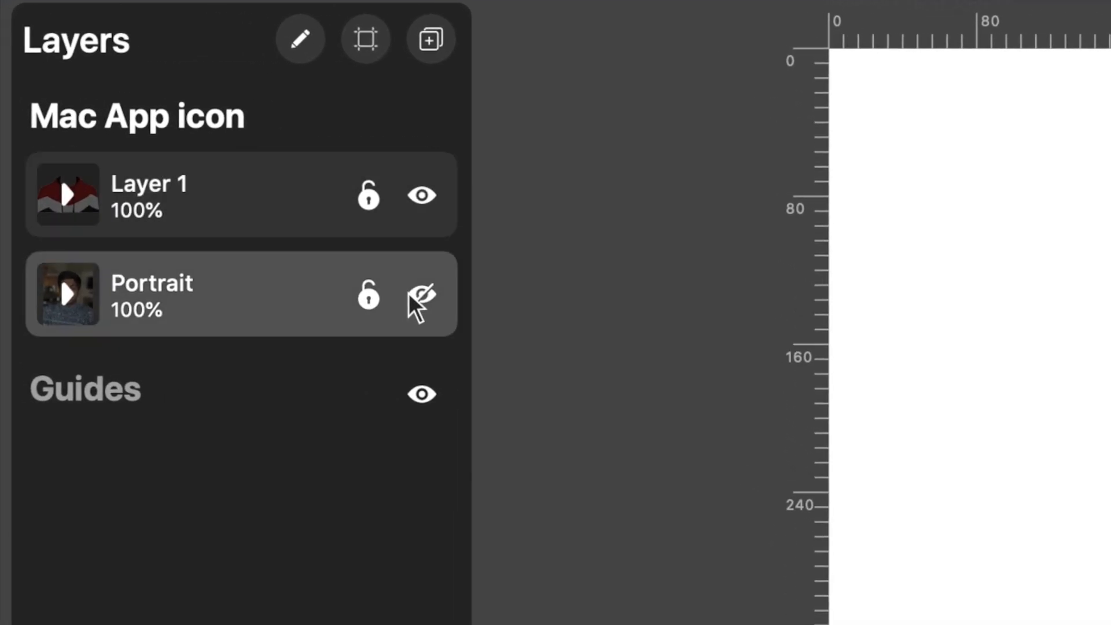
Unhide the Portrait layer so the photo shows beneath the traced hoodie.
click(421, 295)
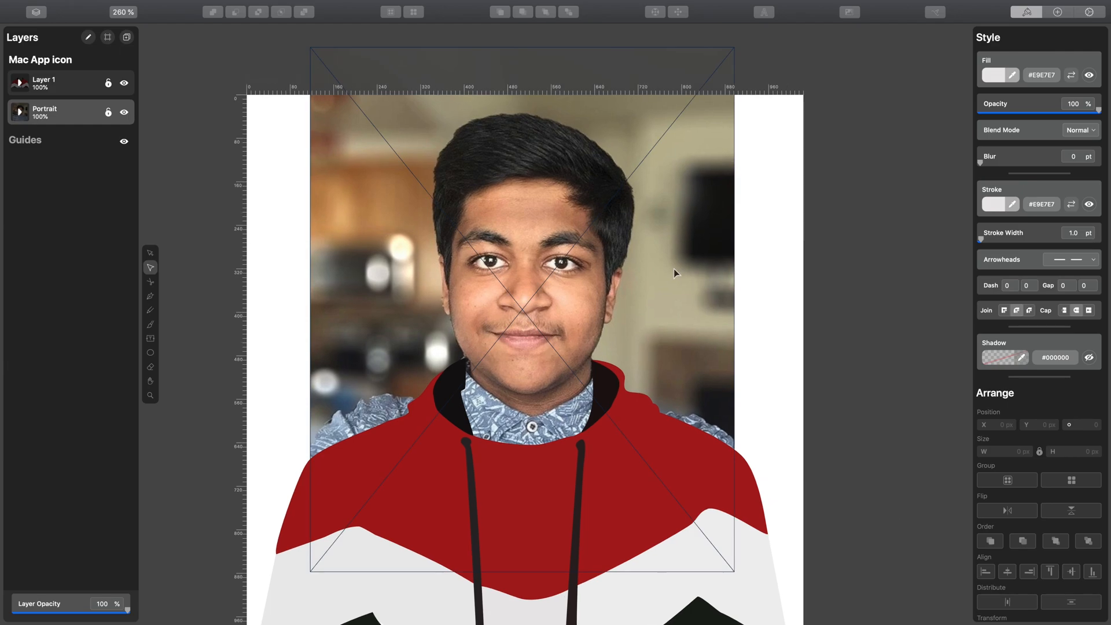
click(46, 104)
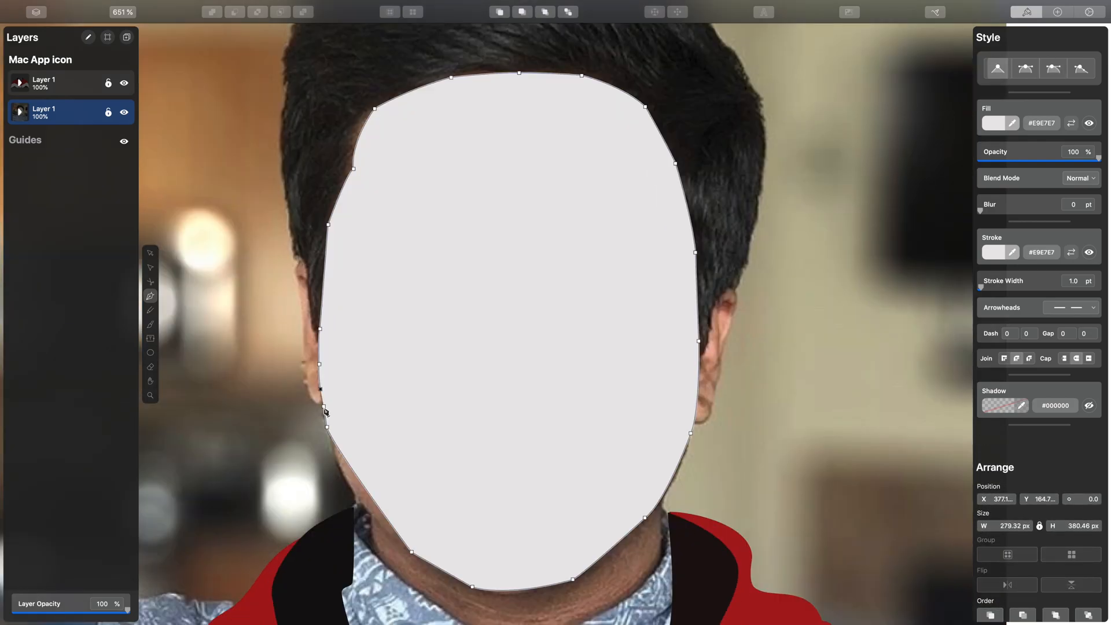
Add a Pen anchor point at the cheek of the face outline.
click(999, 123)
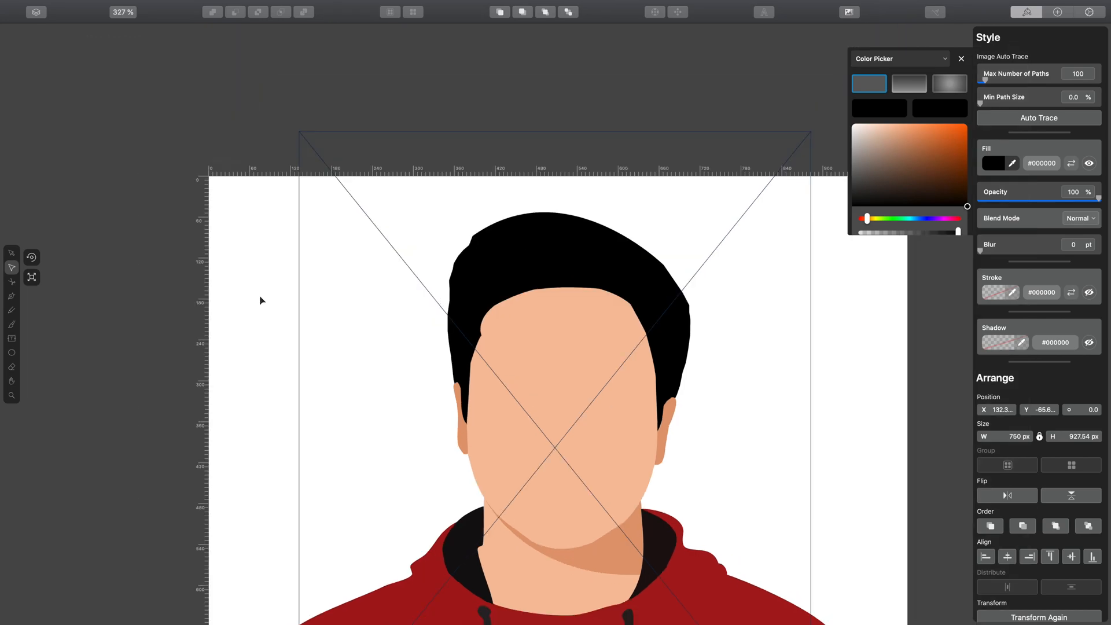
Zoom into the hoodie and adjust the white stripe's corner point.
scroll(down, 3)
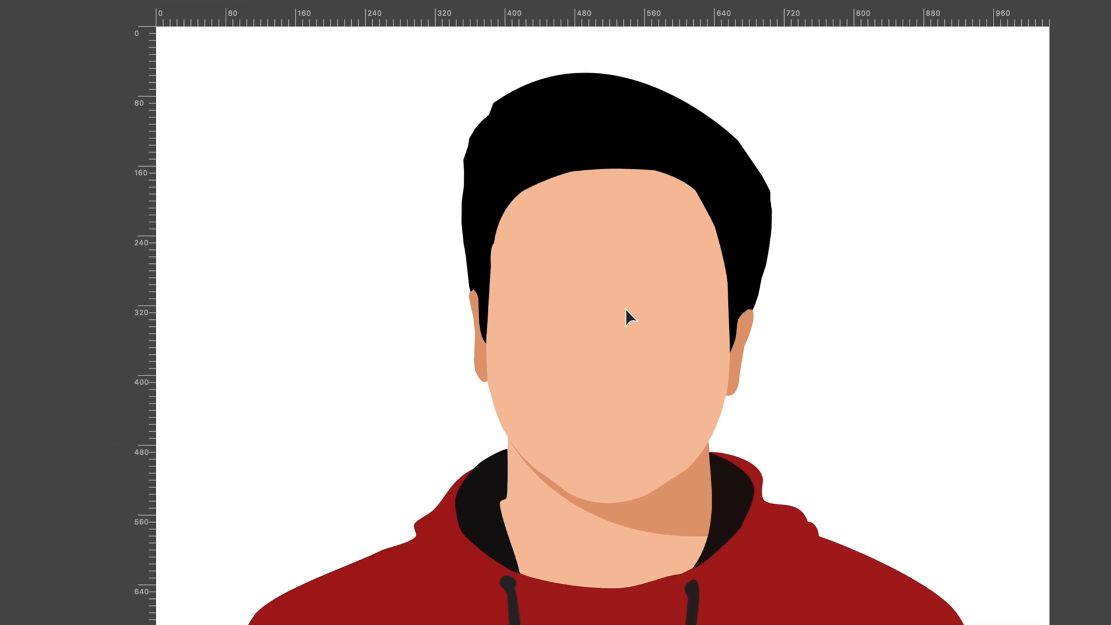
scroll(down, 3)
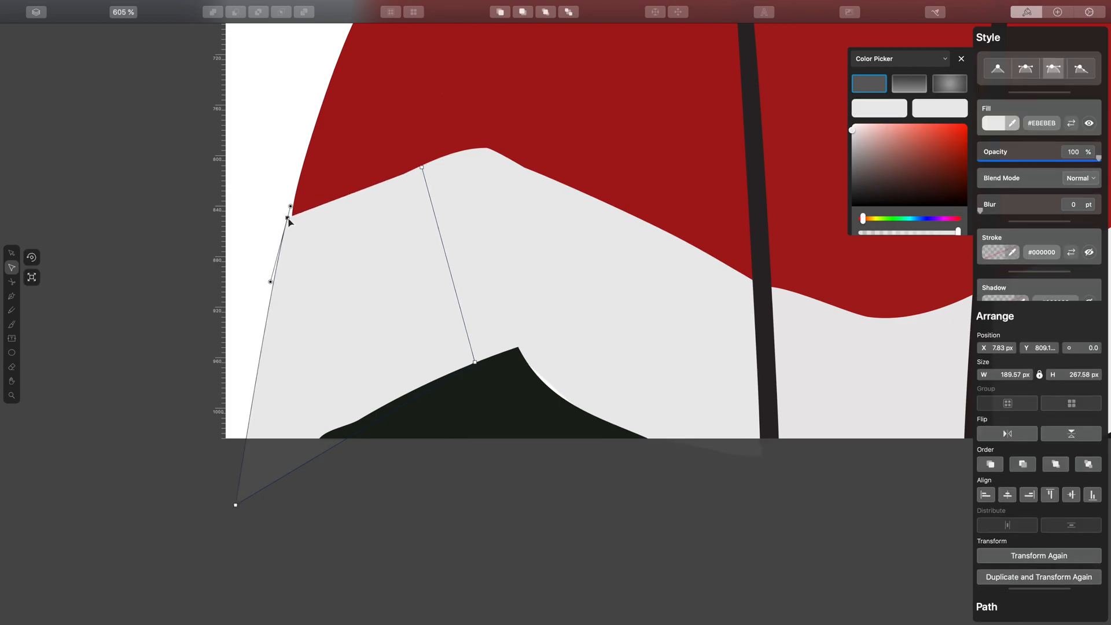
click(432, 25)
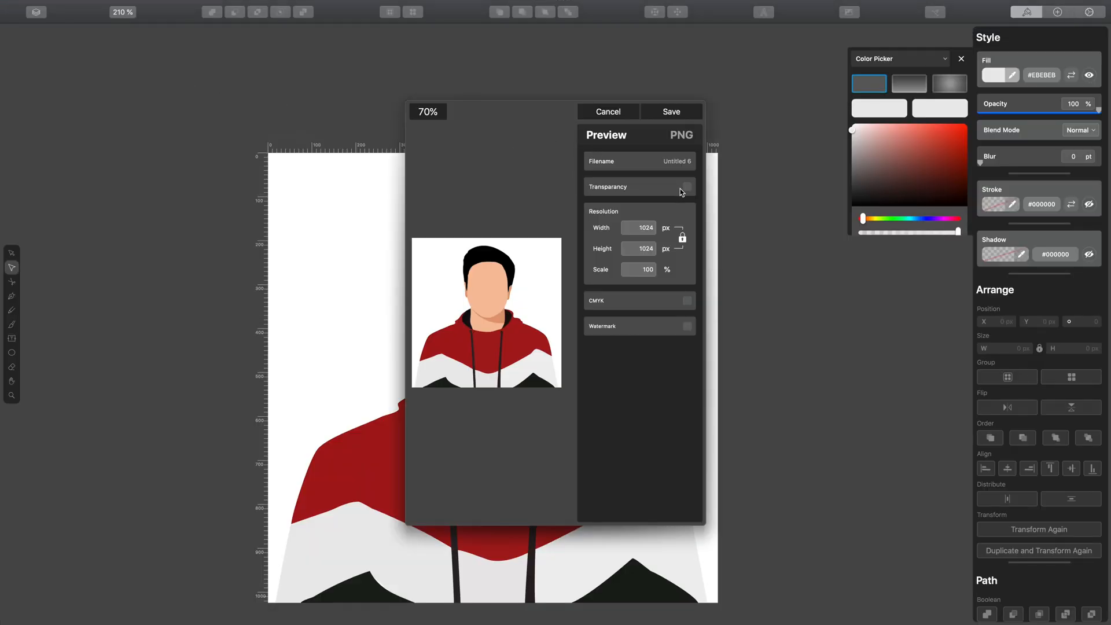
Export a transparent-background PNG named 'AGT 1' to Documents.
click(686, 186)
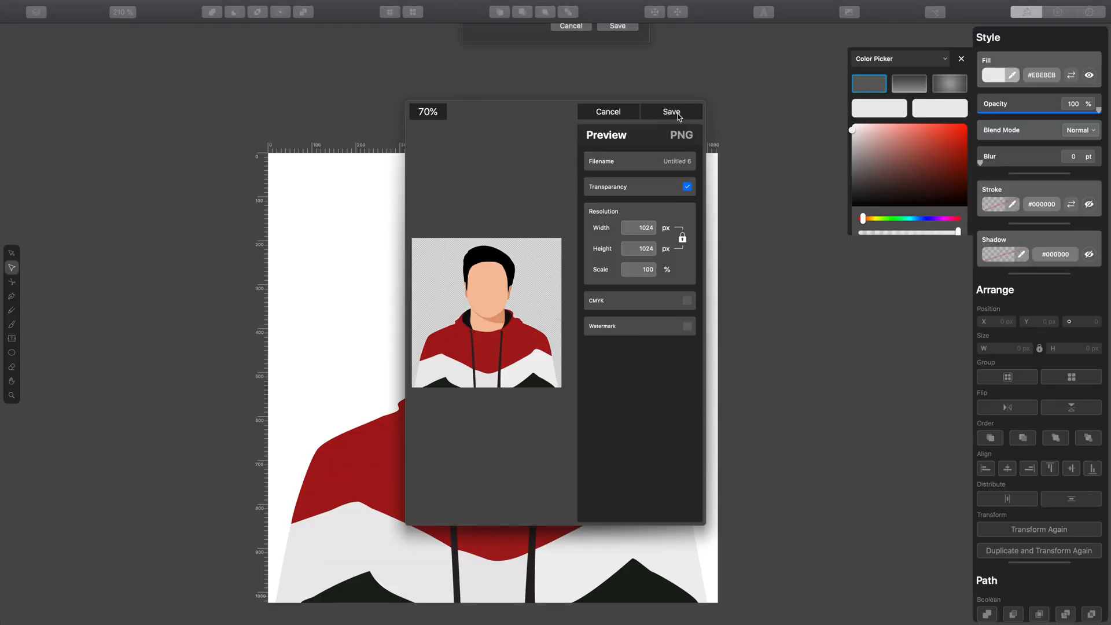
click(670, 111)
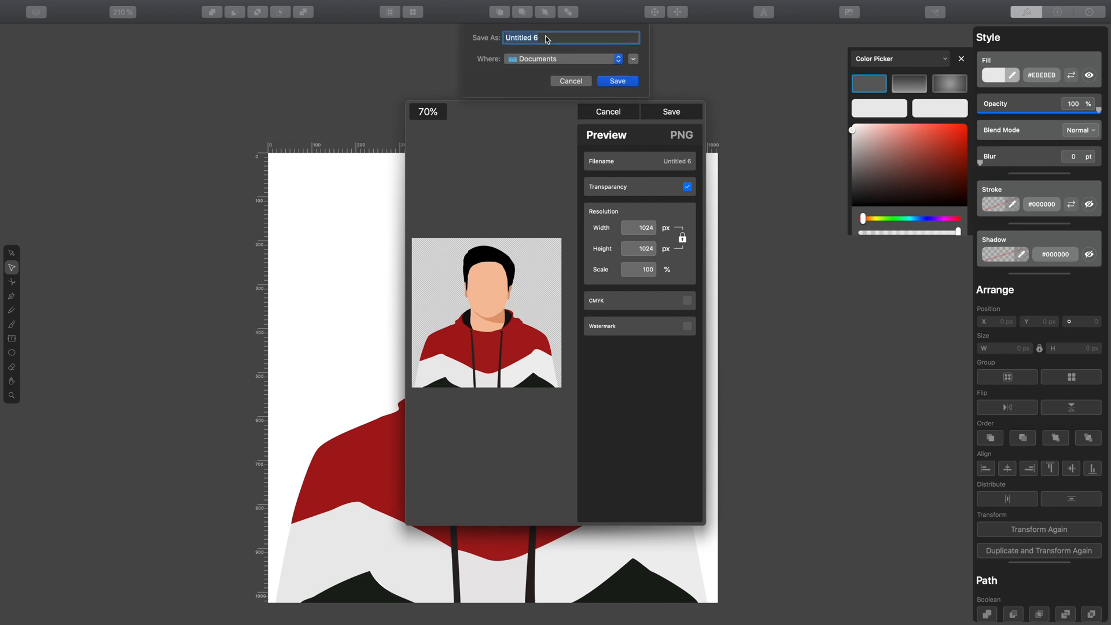
text(AGT 1)
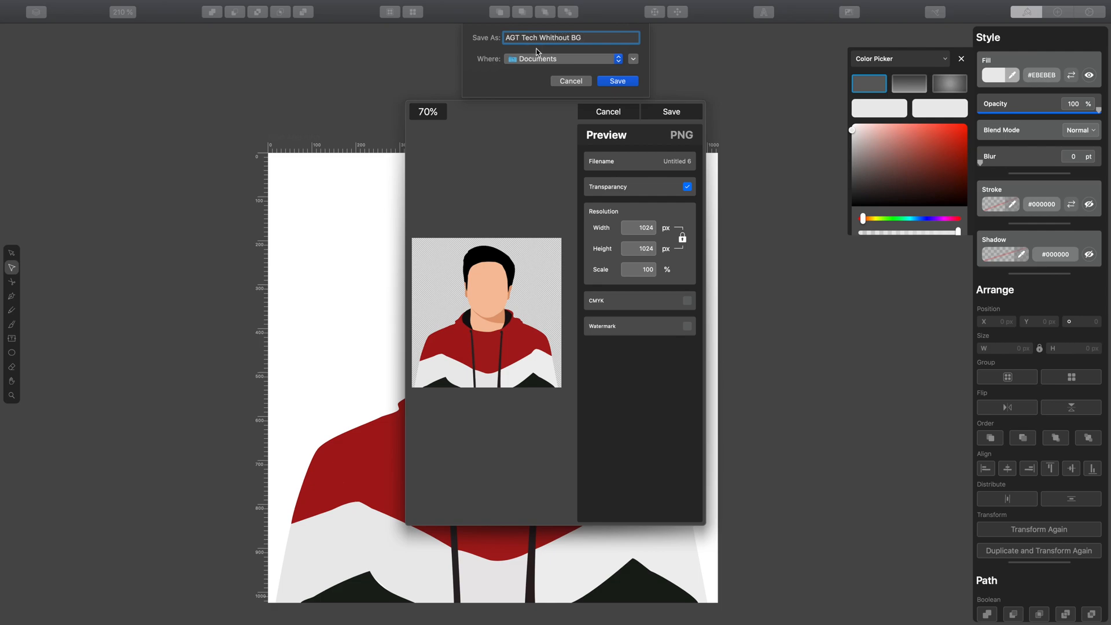
click(616, 81)
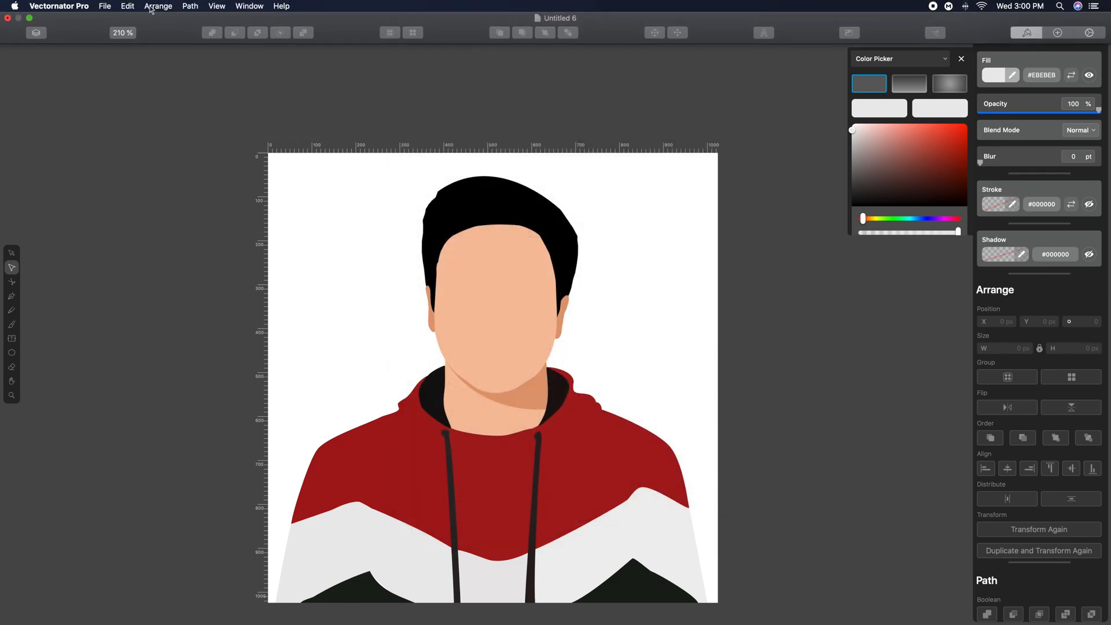
Export a white-background JPG named 'AGT TWhBg' to Documents.
click(104, 6)
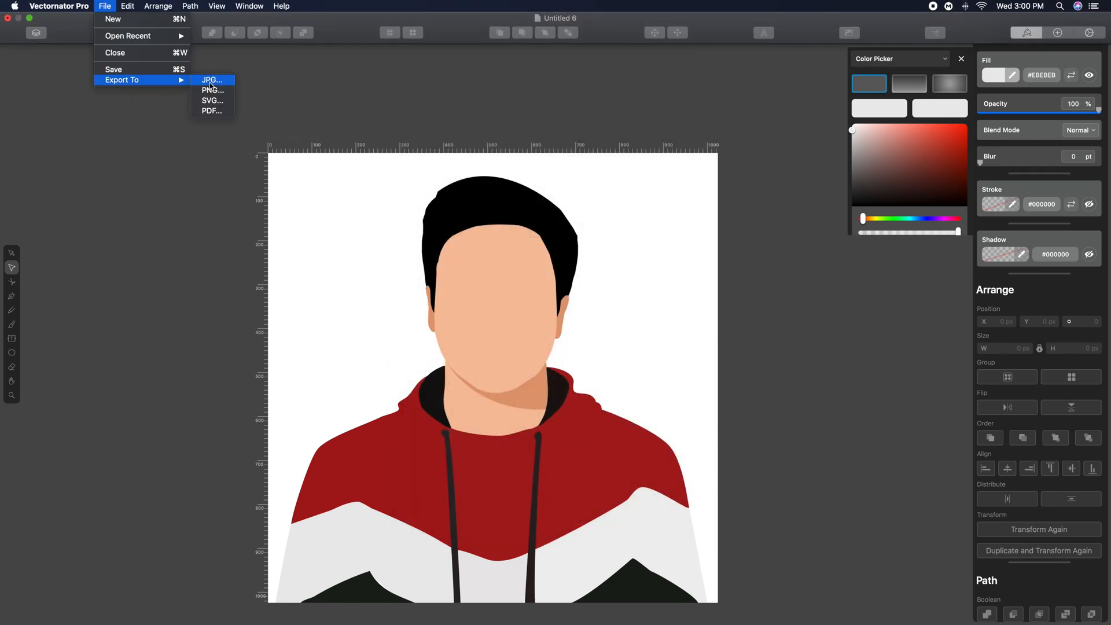
click(211, 79)
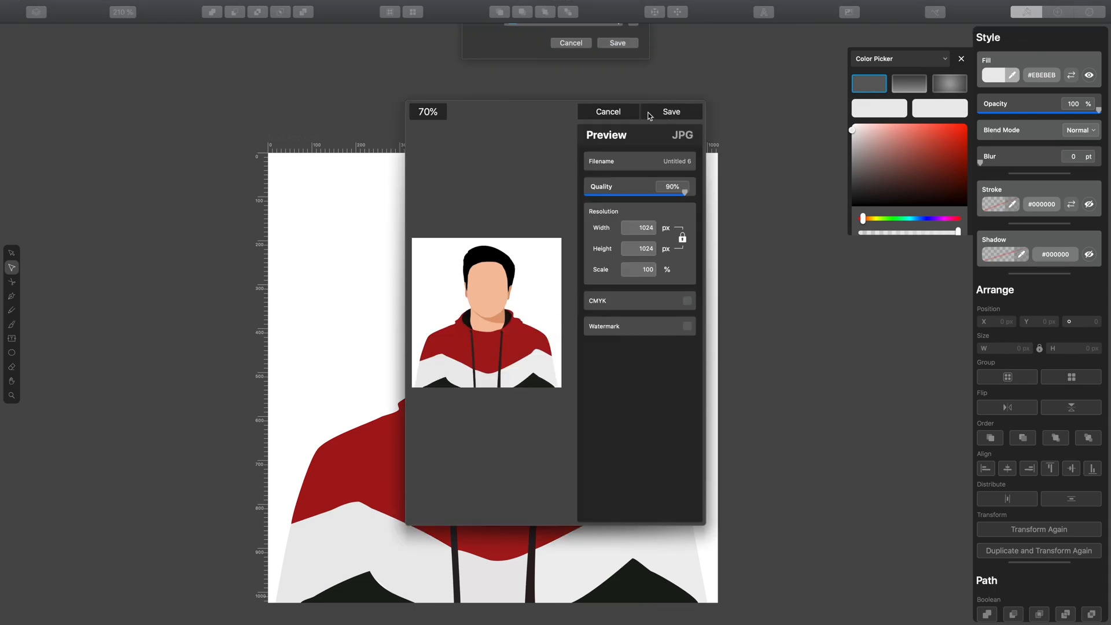
text(AGT Tech With)
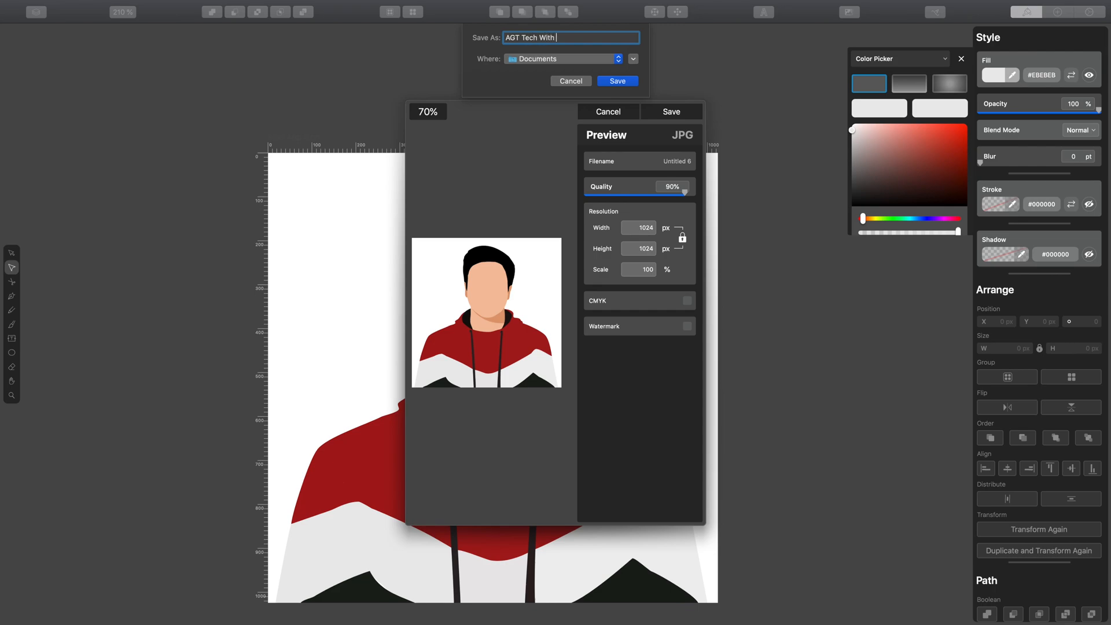
text(White)
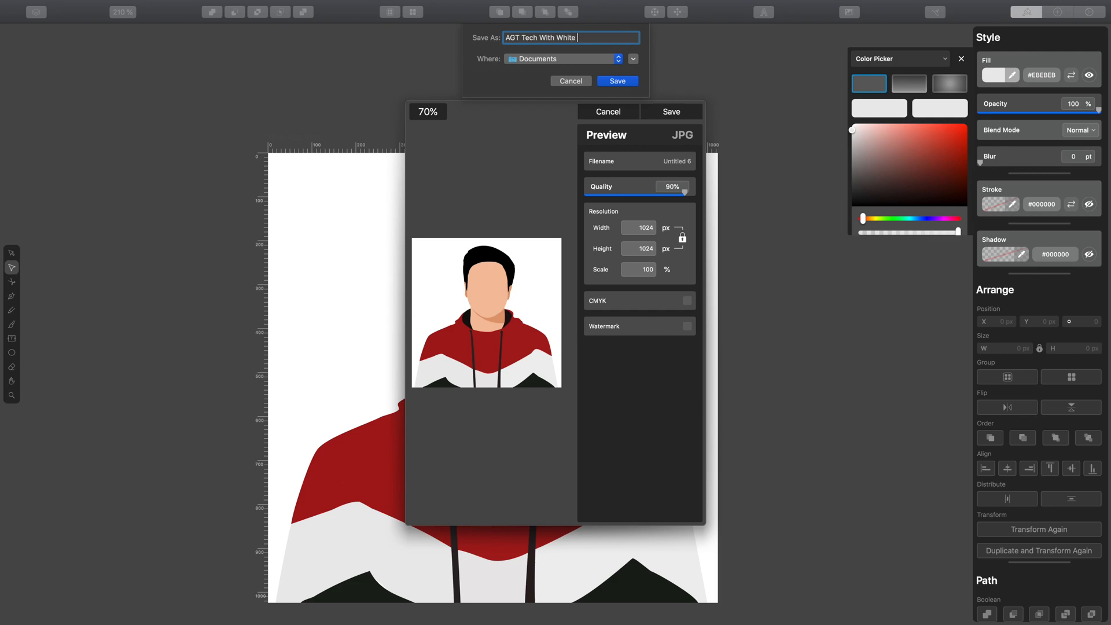
text(Bg)
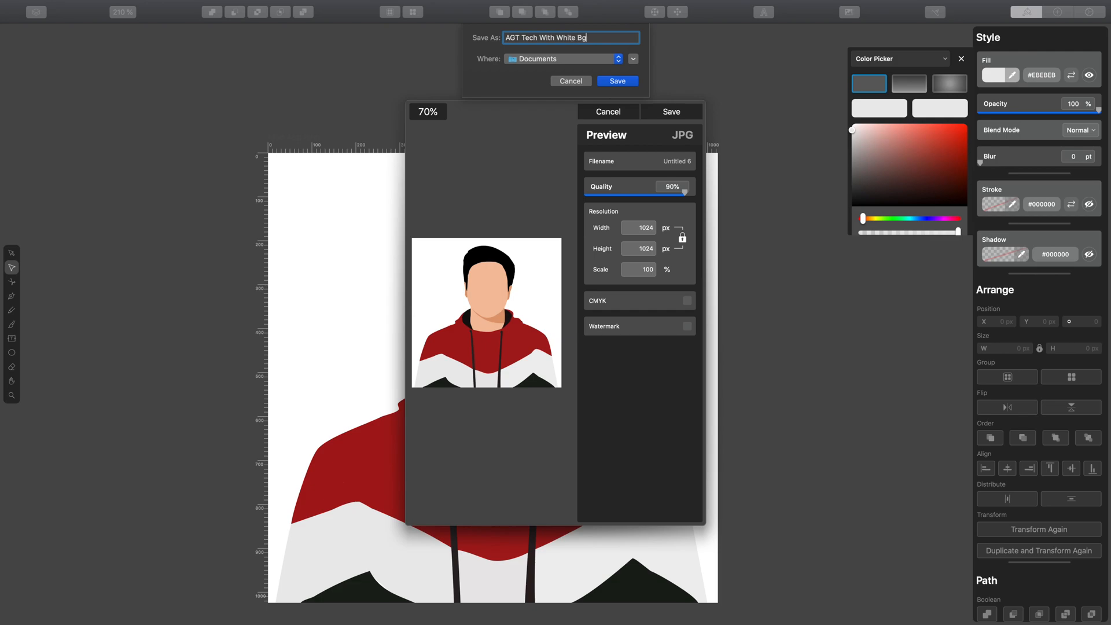
click(615, 81)
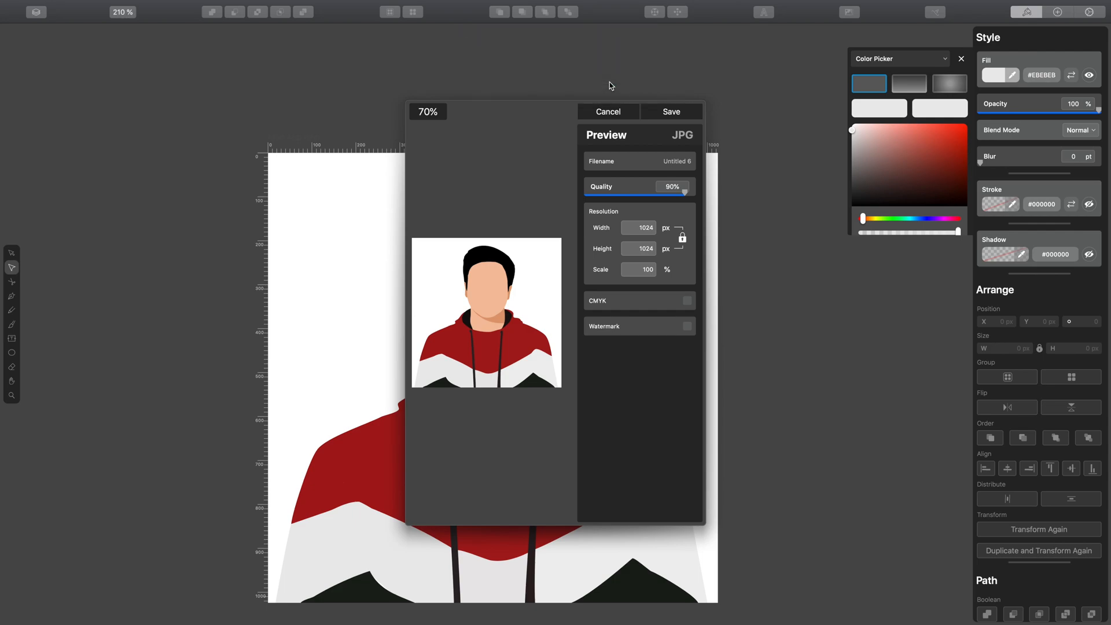
click(607, 111)
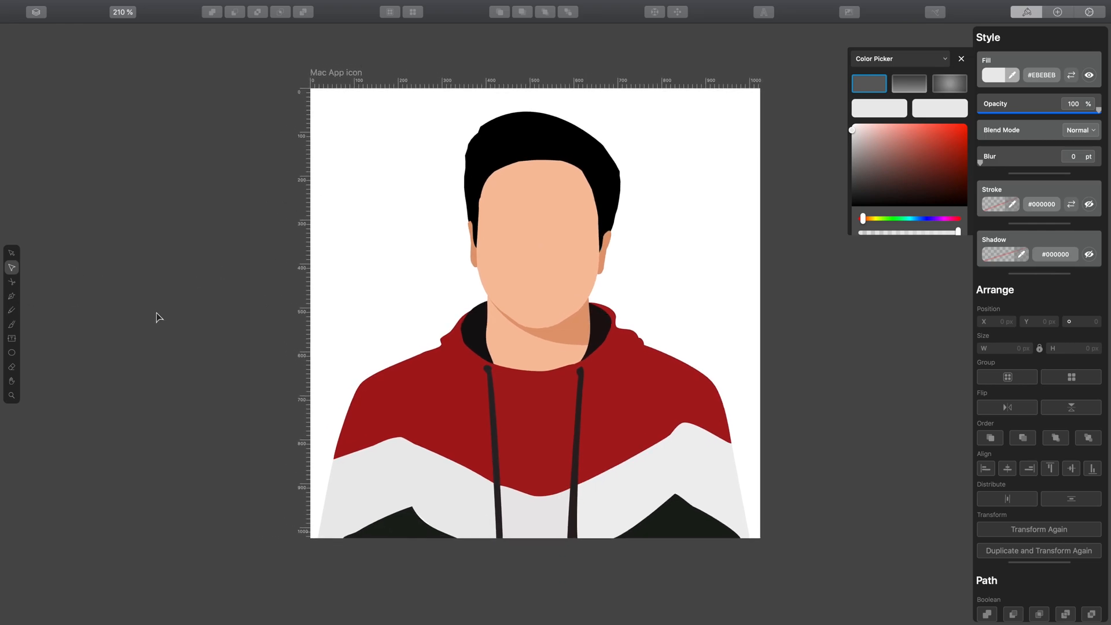
Start saving the document with Cmd+S and enter the file name 'MKBG'.
click(104, 6)
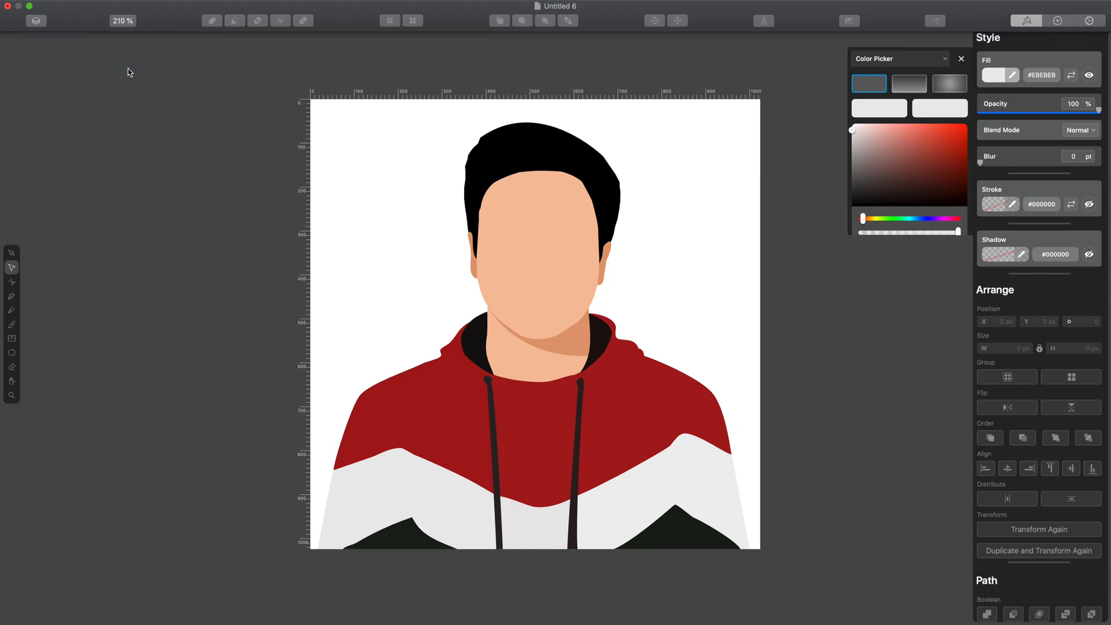
key(cmd+s)
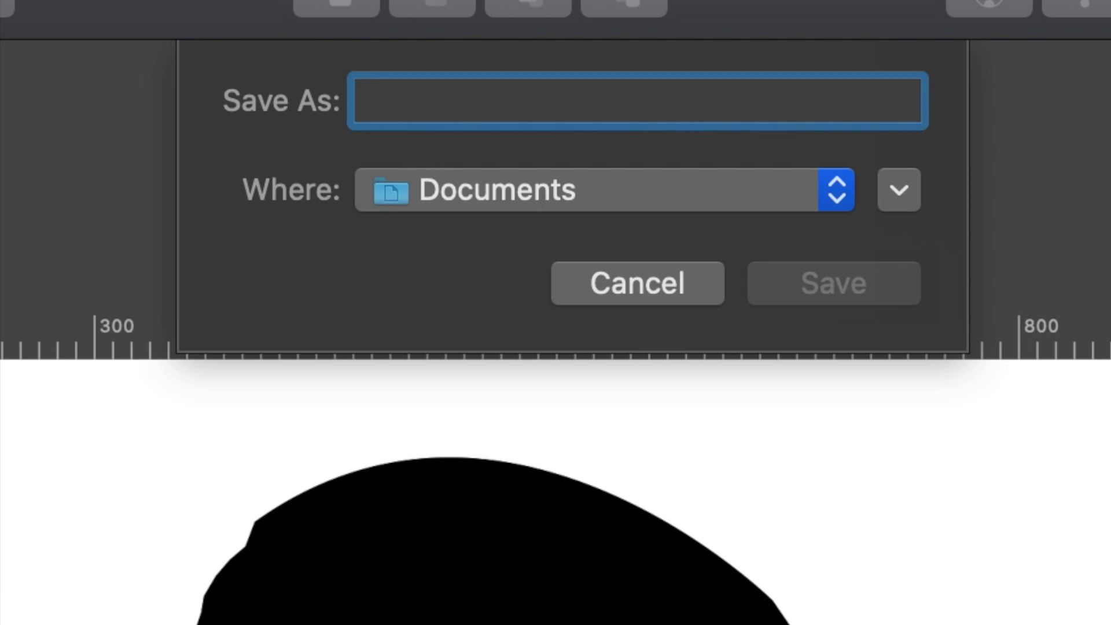
text(MK)
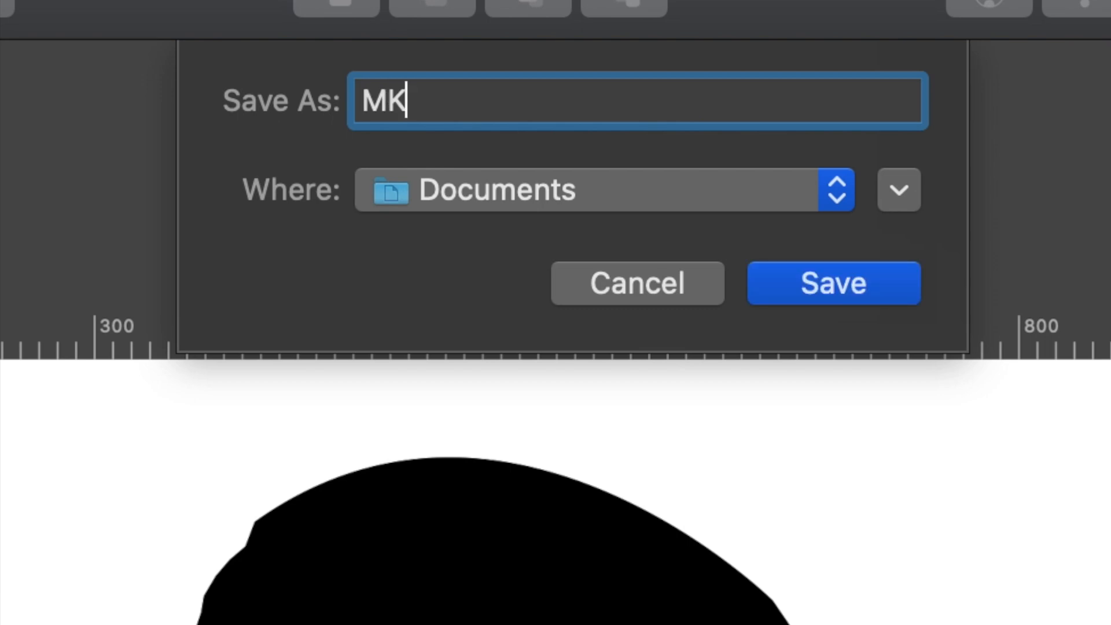
text(BG)
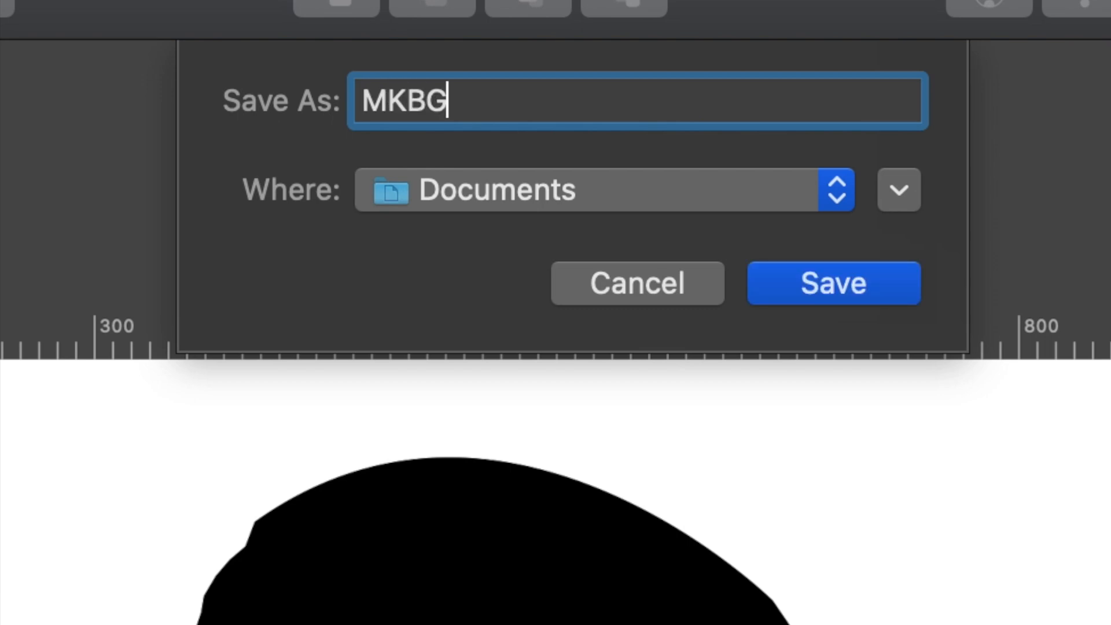